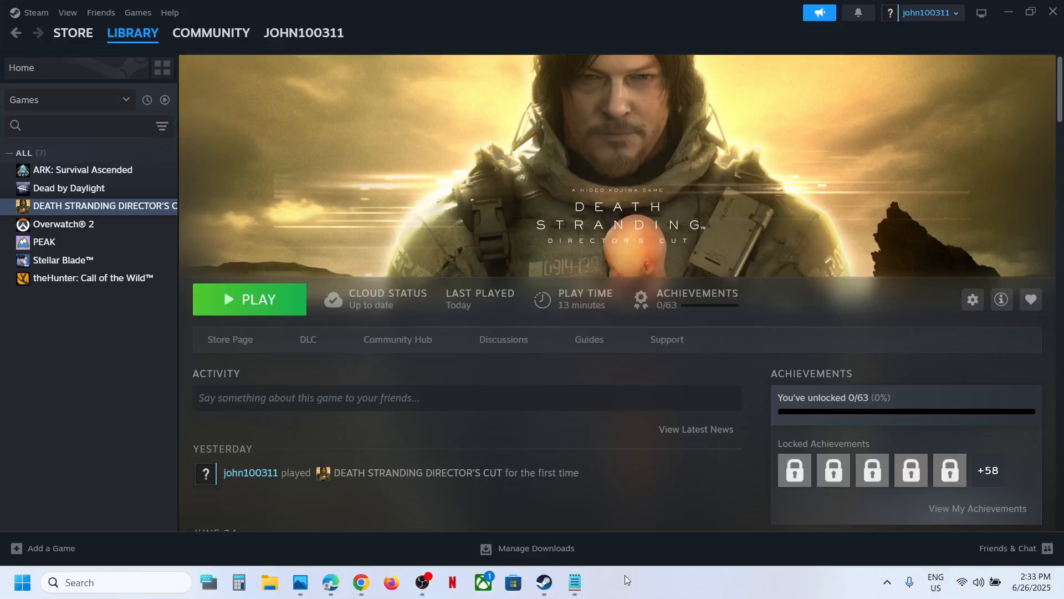
mouse_move(537, 79)
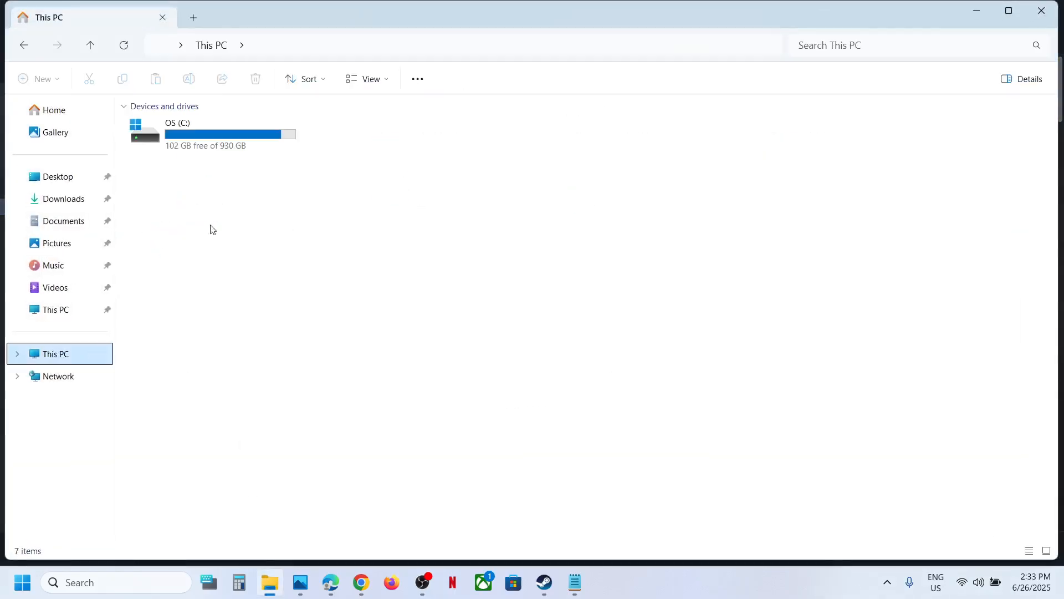
Step: Drill down from the OS (C:) drive through Users\Test into the AppData folder
double_click(177, 133)
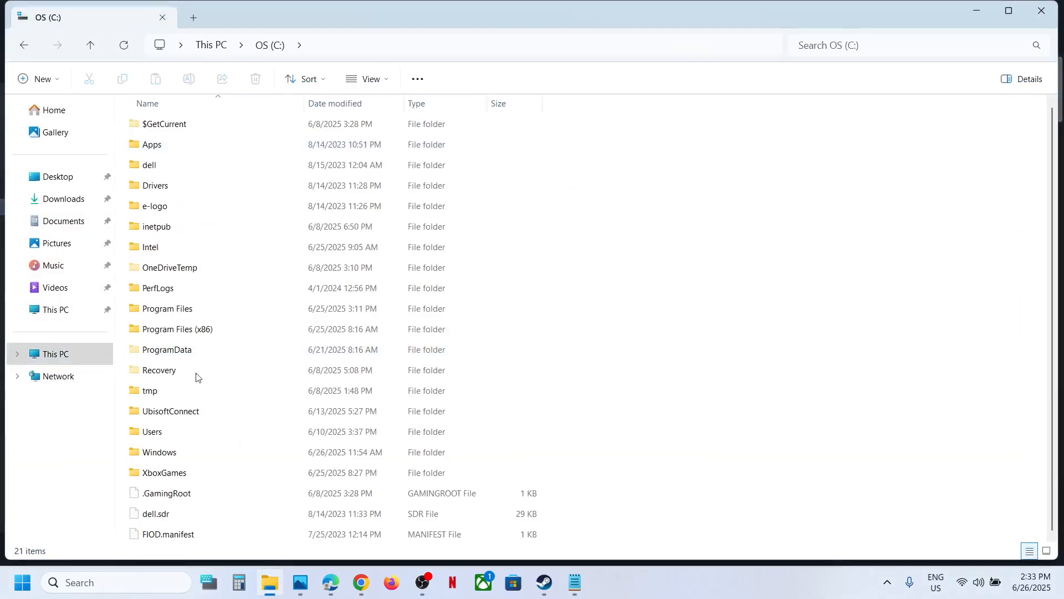
double_click(152, 431)
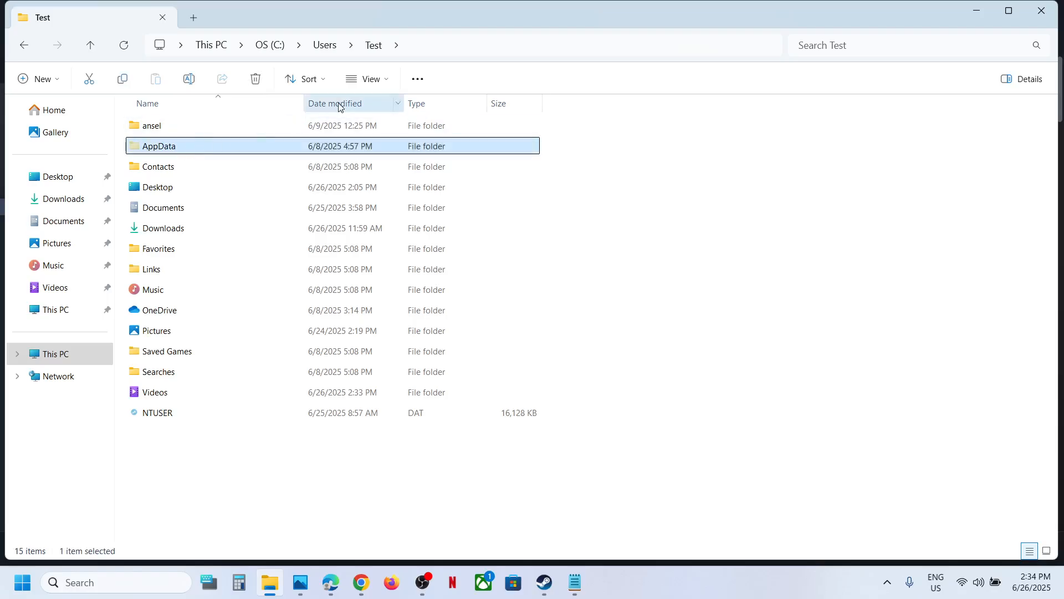
left_click(369, 79)
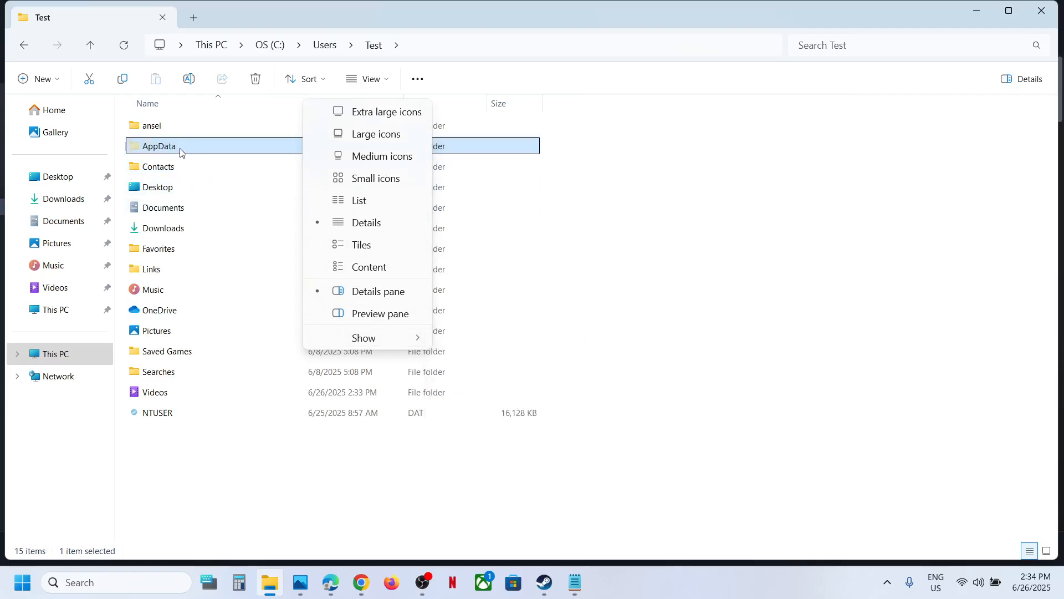
double_click(159, 146)
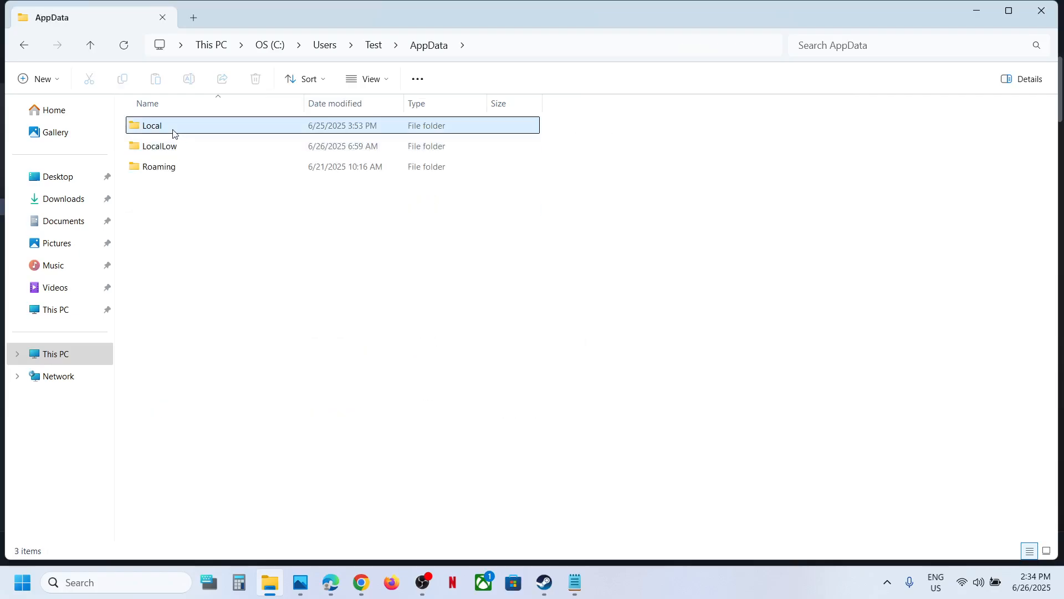
Step: Open AppData's Local folder and then its KojimaProductions folder
left_click(152, 126)
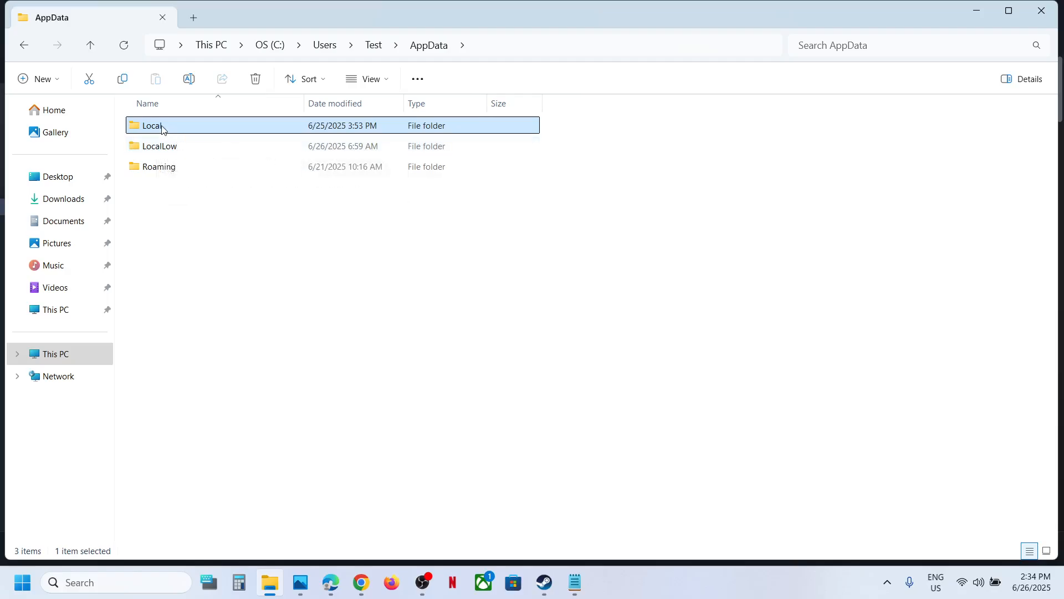
double_click(153, 126)
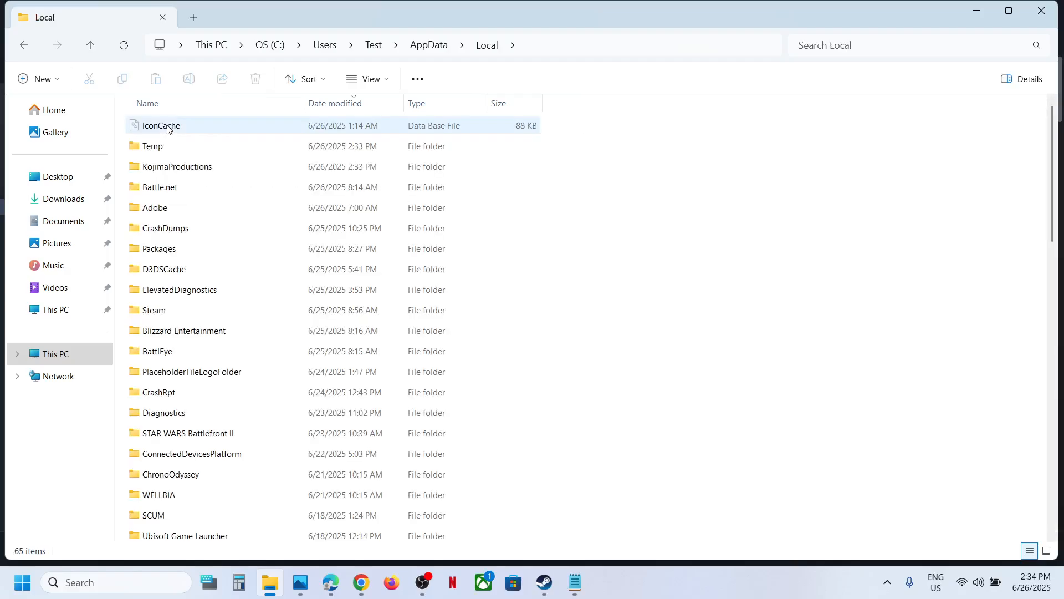
left_click(176, 166)
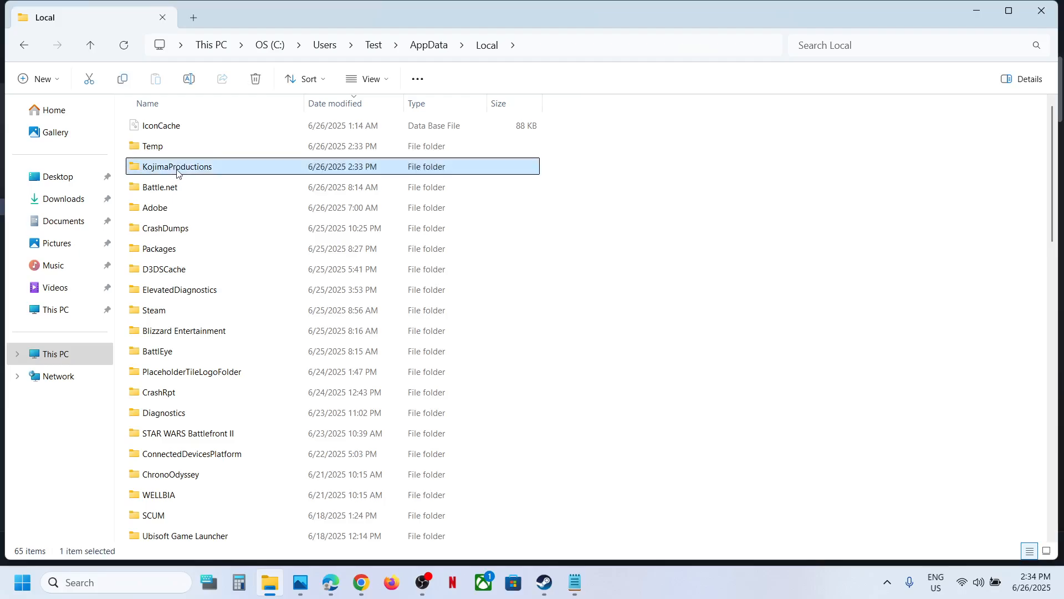
double_click(177, 167)
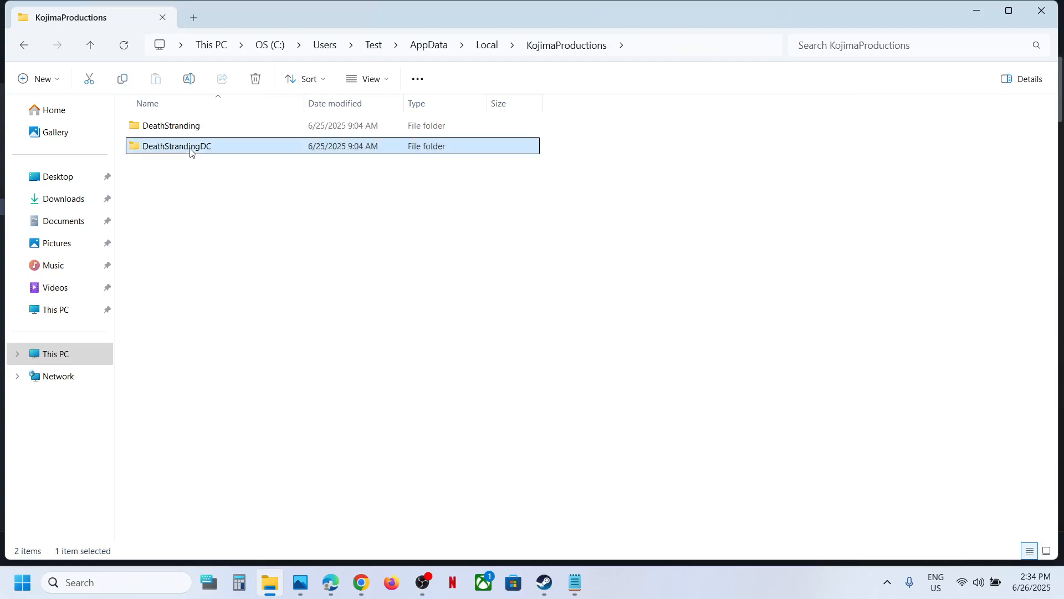
double_click(178, 145)
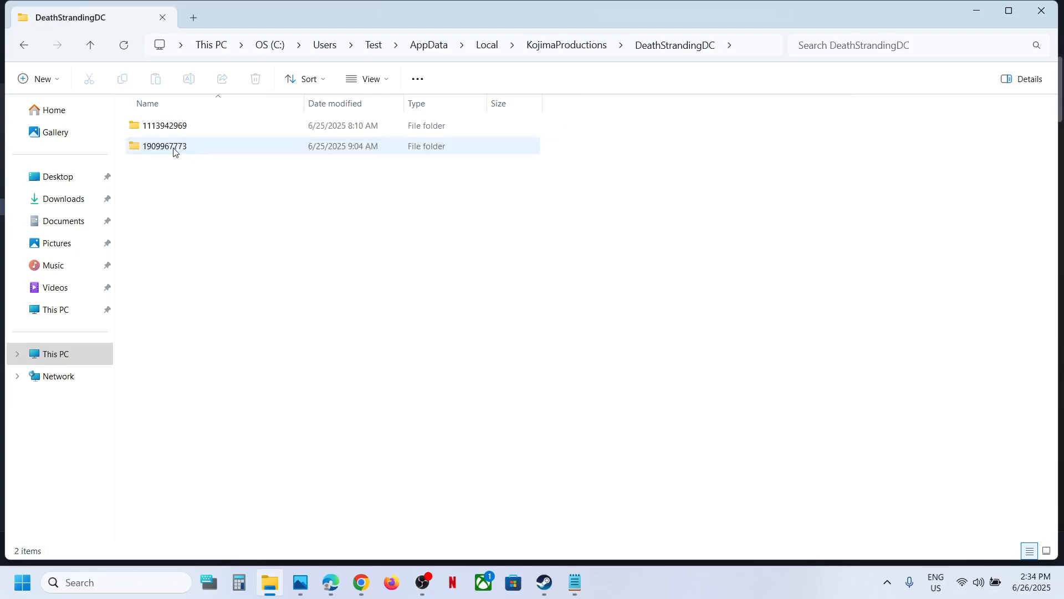
double_click(164, 146)
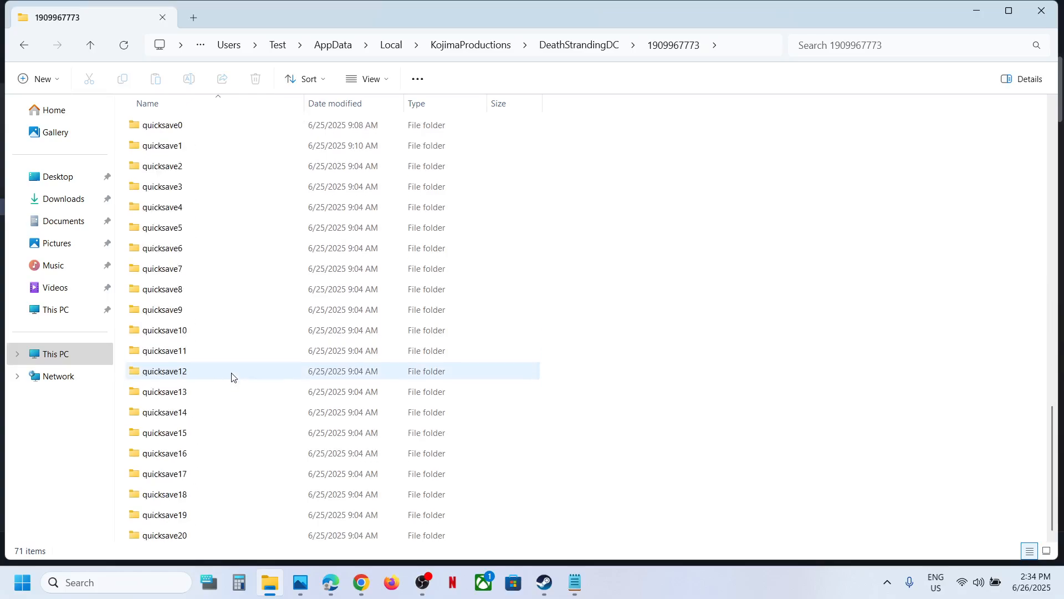
left_click(91, 44)
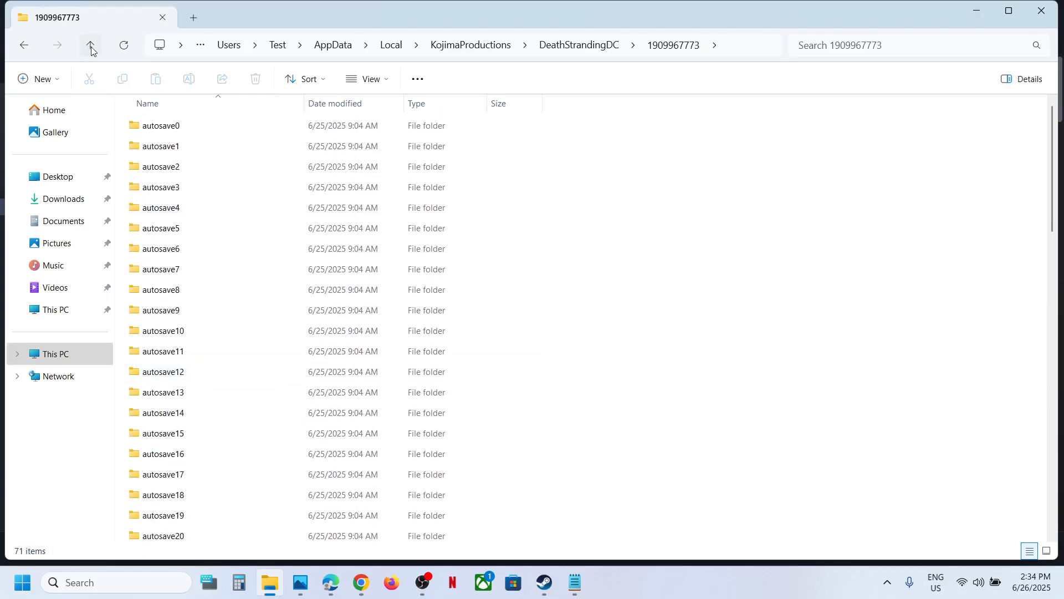
left_click(90, 45)
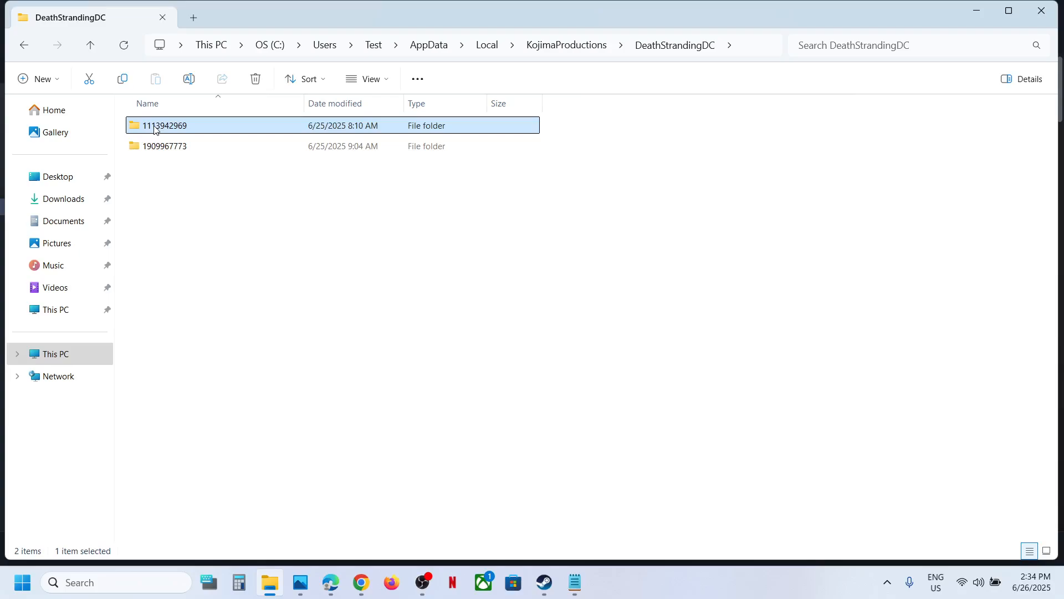
double_click(164, 124)
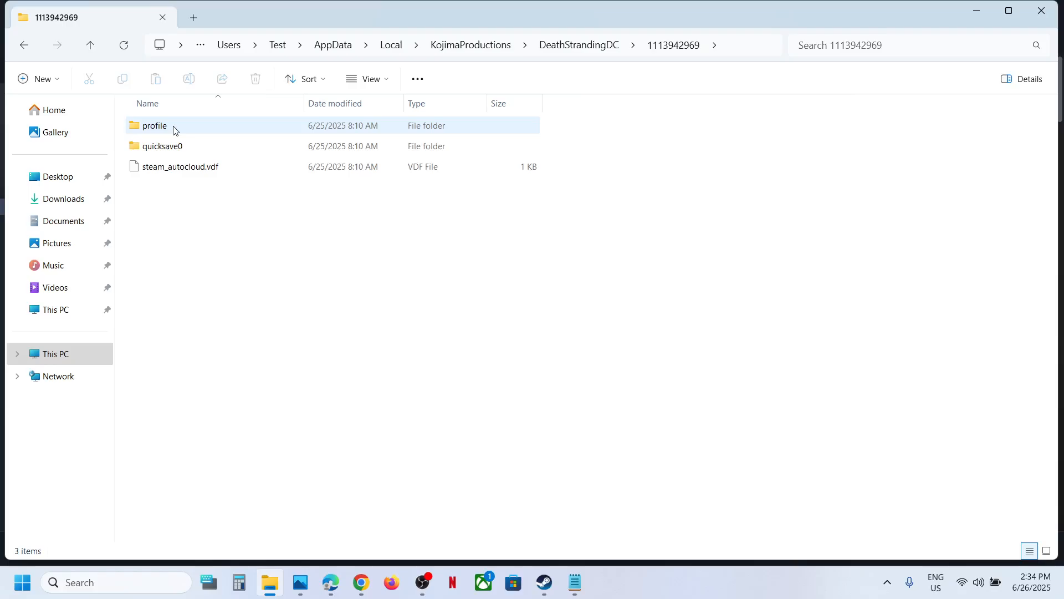
Step: View profile's game_settings.cfg in Notepad, then browse the game's local files from Steam
double_click(154, 126)
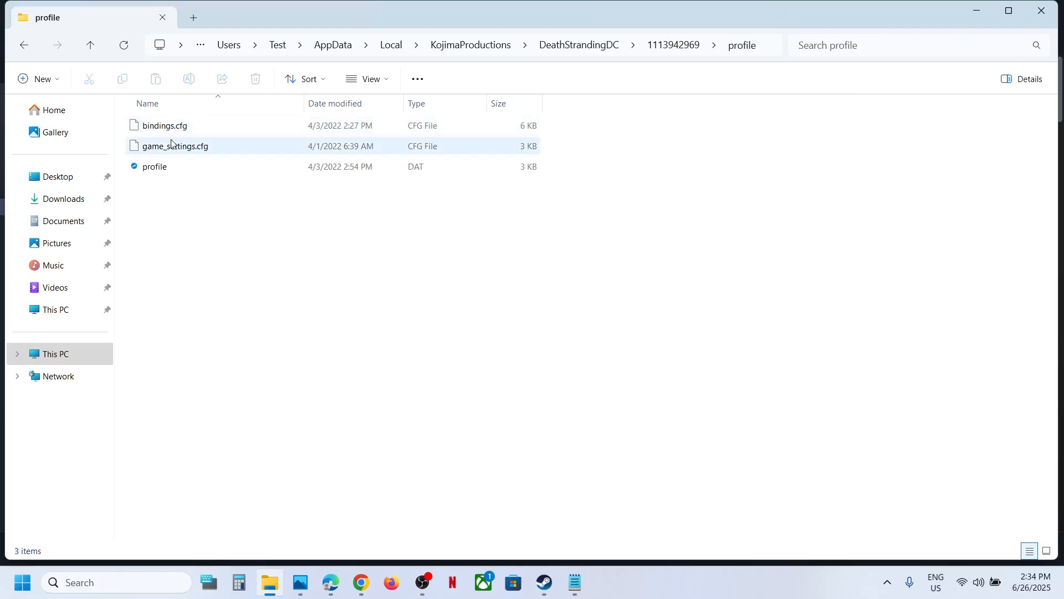
left_click(175, 146)
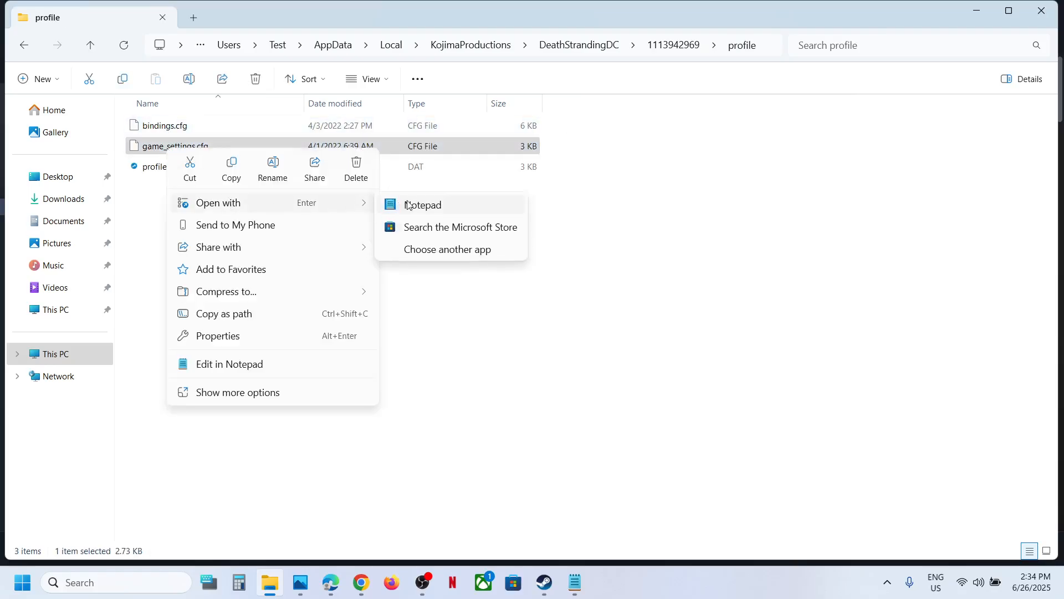
left_click(422, 205)
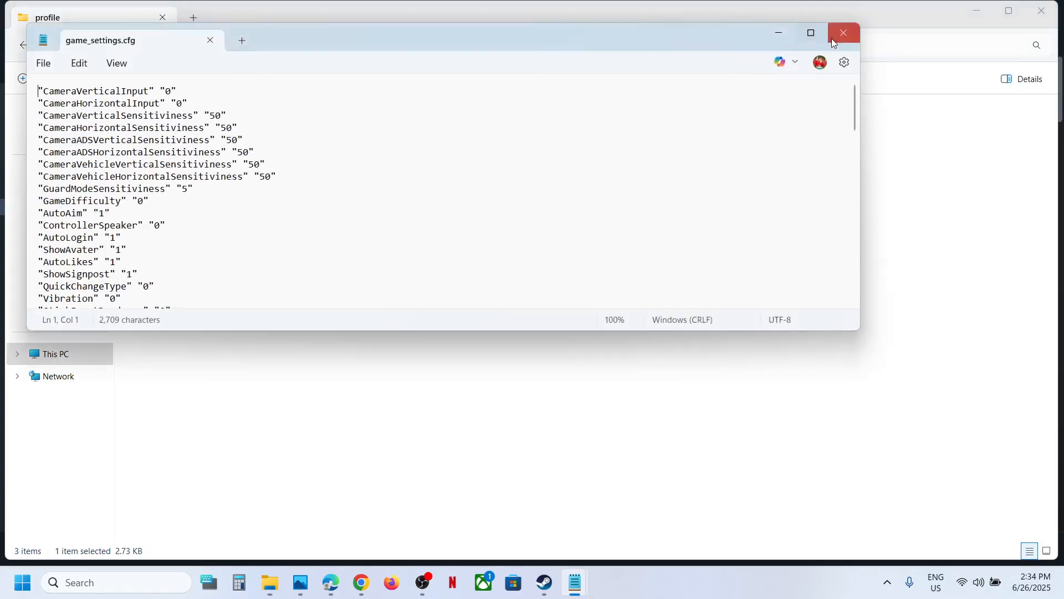
left_click(844, 33)
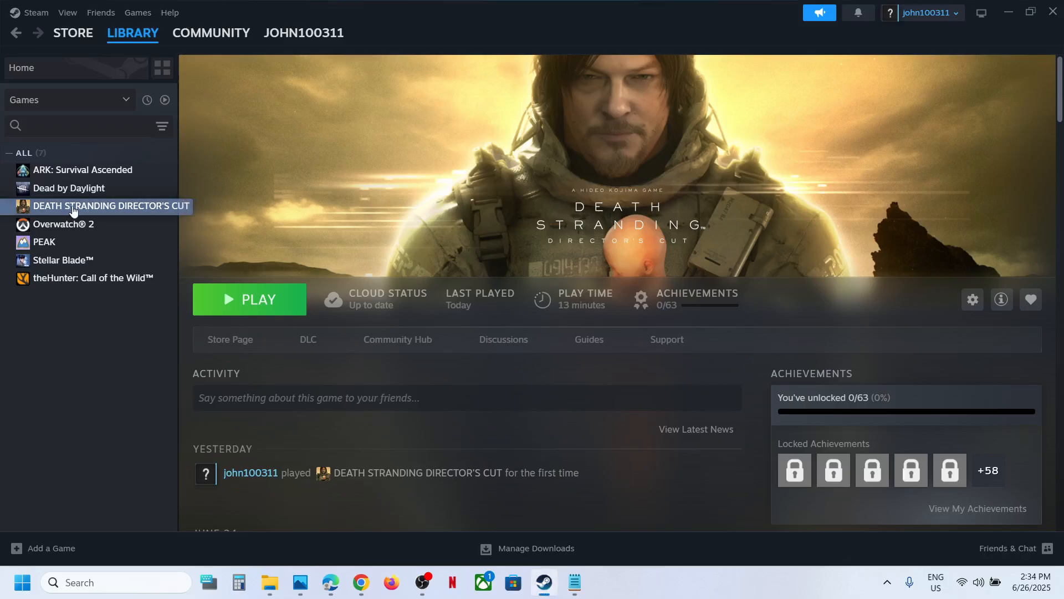
right_click(105, 206)
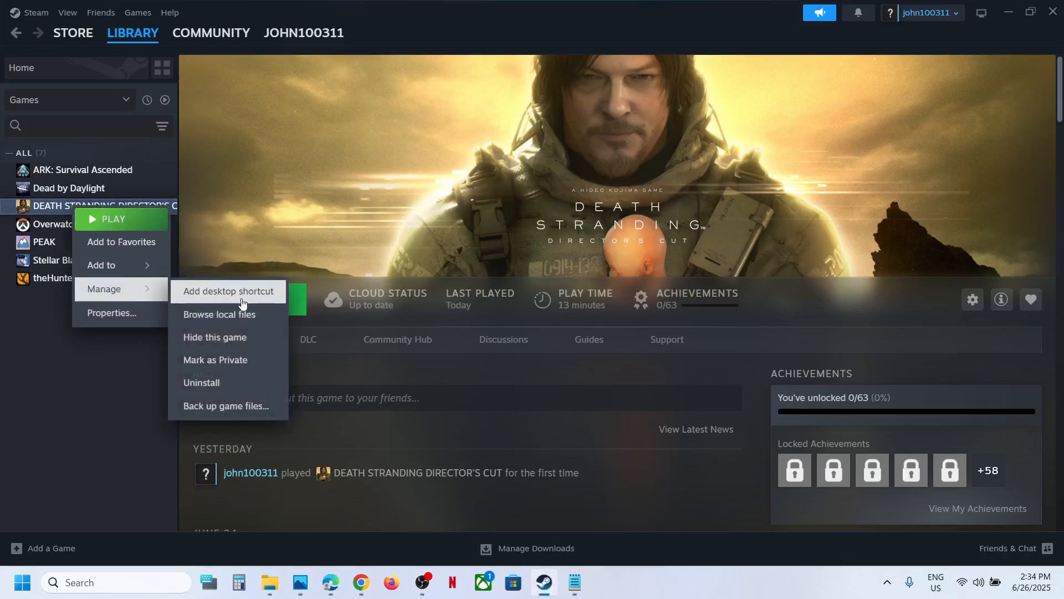
left_click(218, 313)
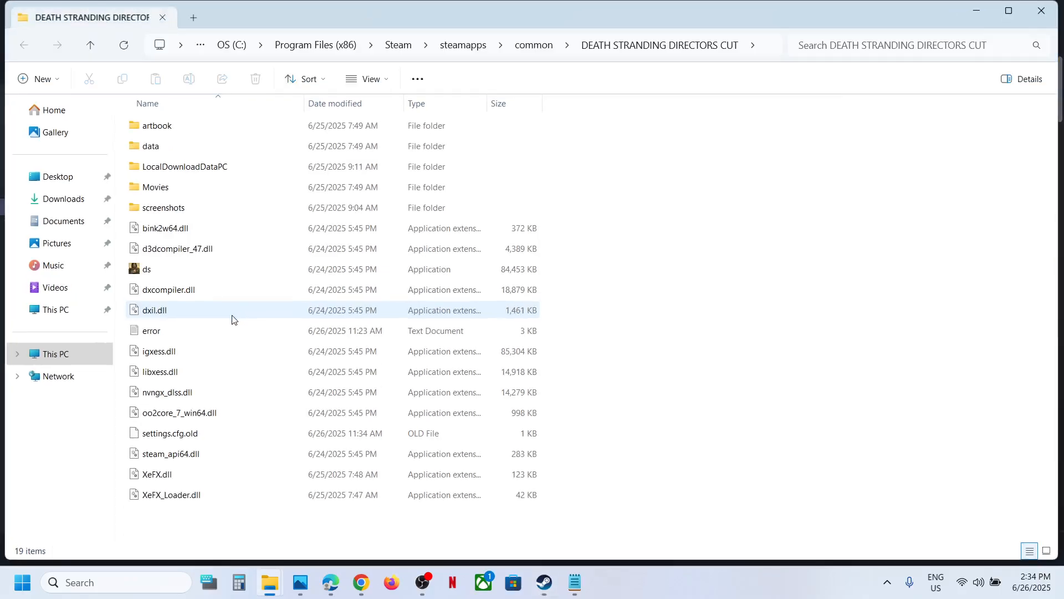
Step: Rename settings.cfg.old to settings.cfg, accepting the file extension change
left_click(170, 433)
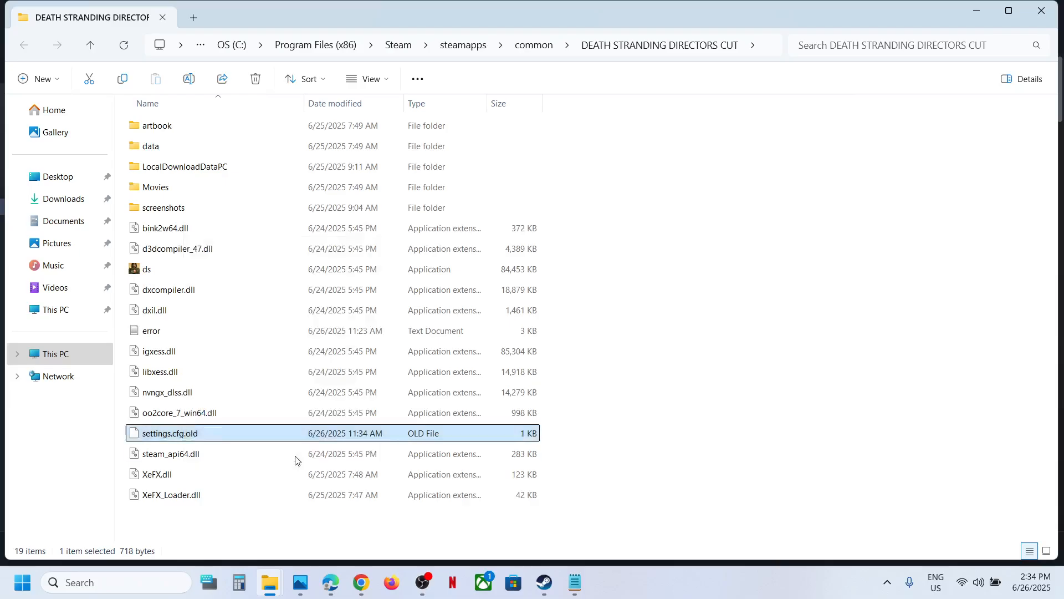
key("F2")
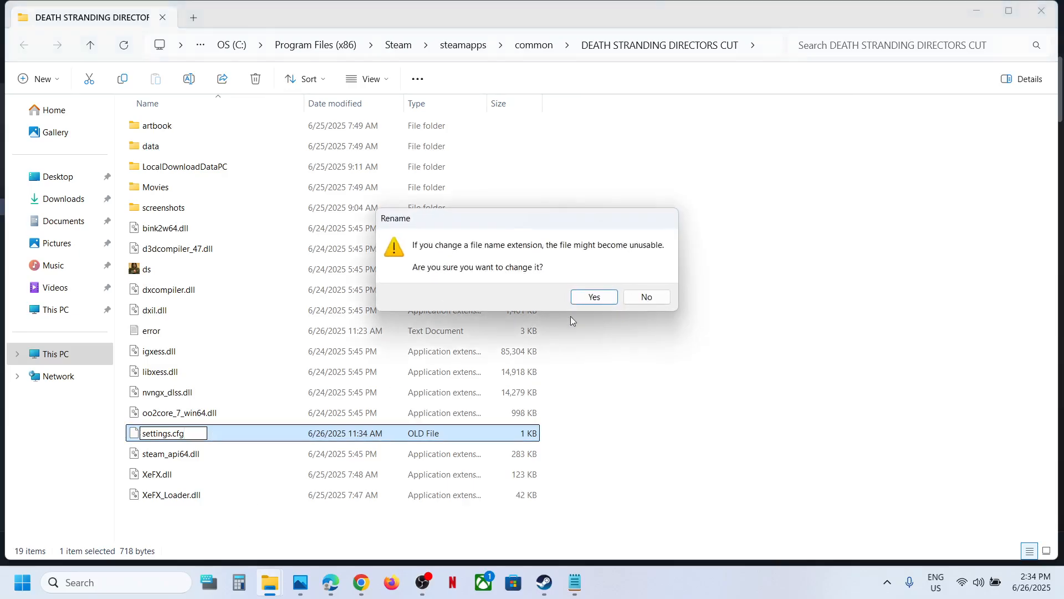
left_click(593, 297)
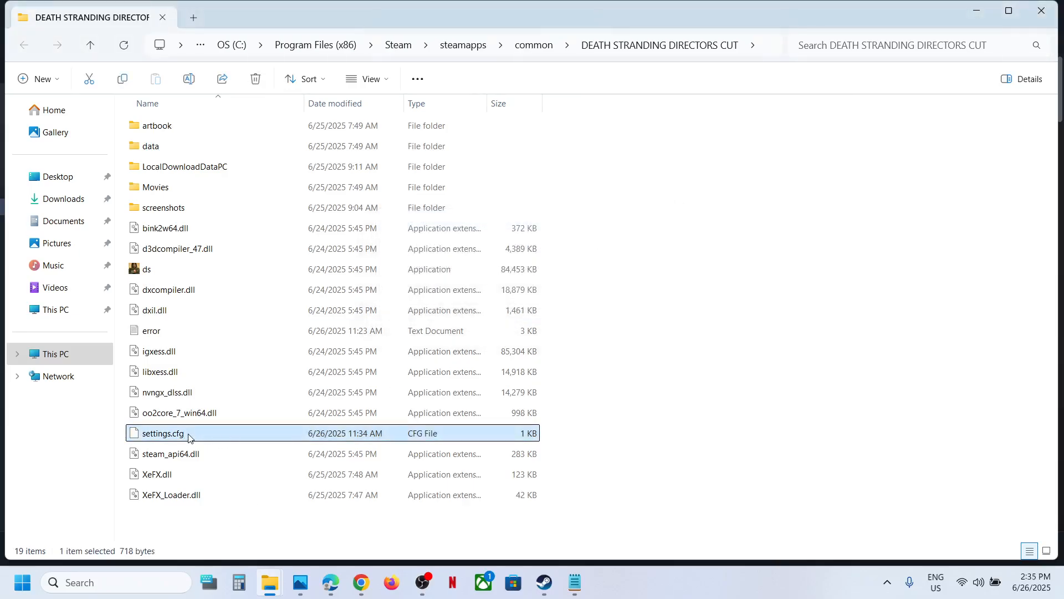
Step: View settings.cfg in Notepad, close it, and return to the Steam library
right_click(163, 433)
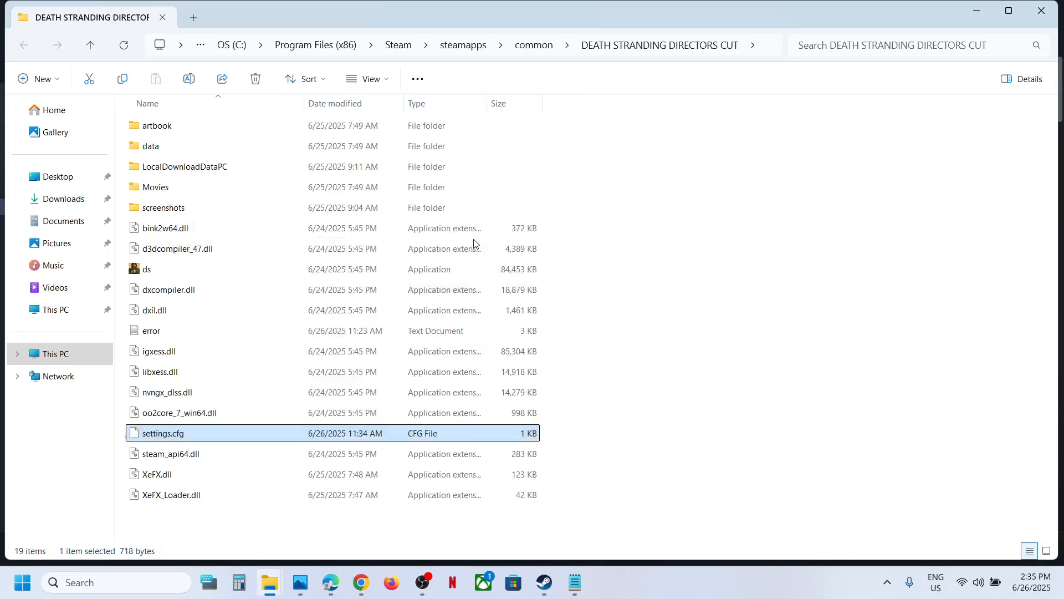
double_click(164, 433)
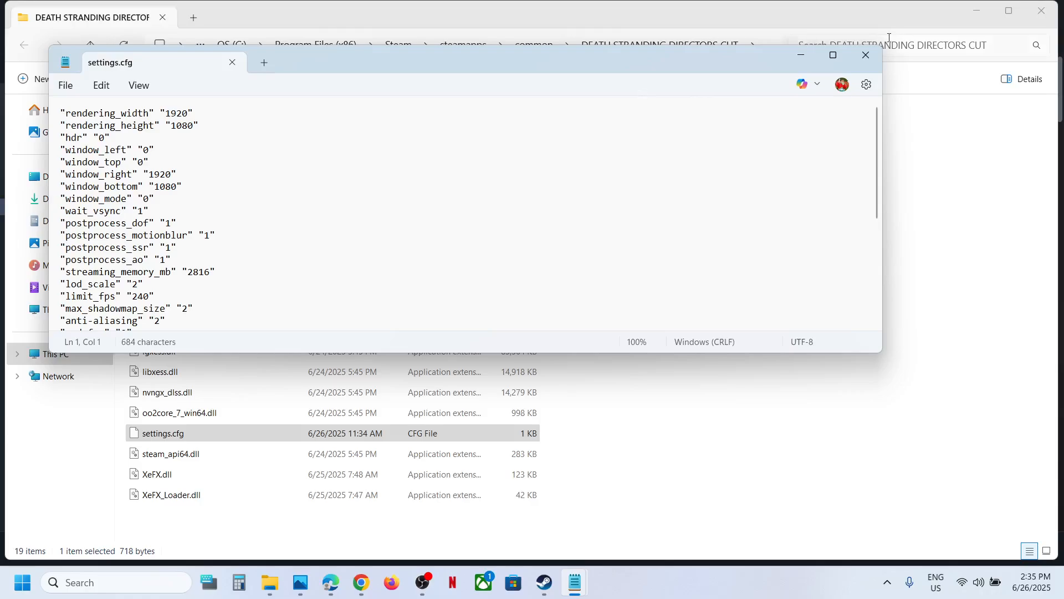
left_click(866, 55)
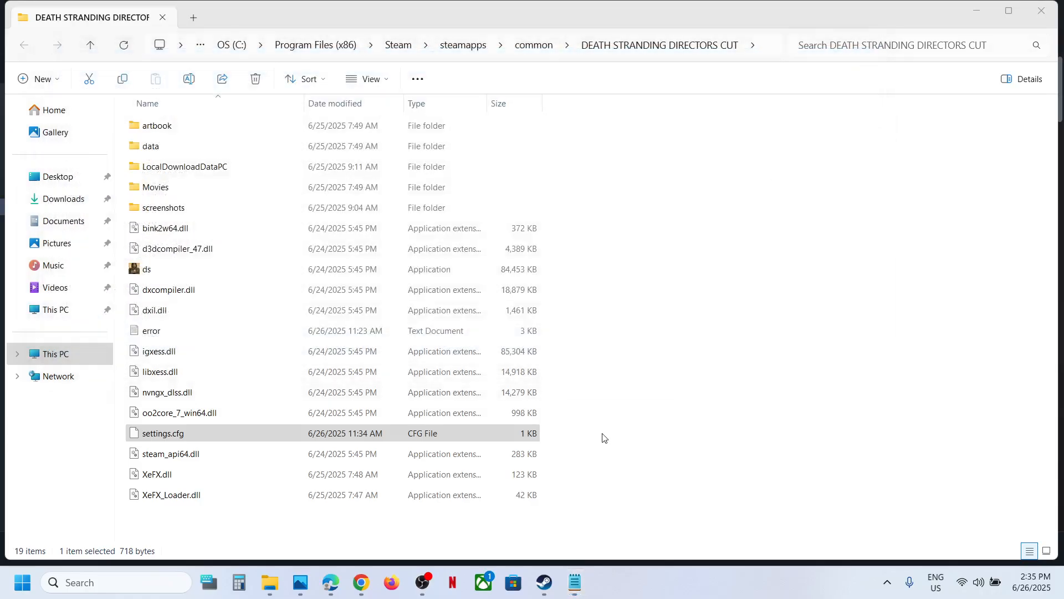
left_click(543, 582)
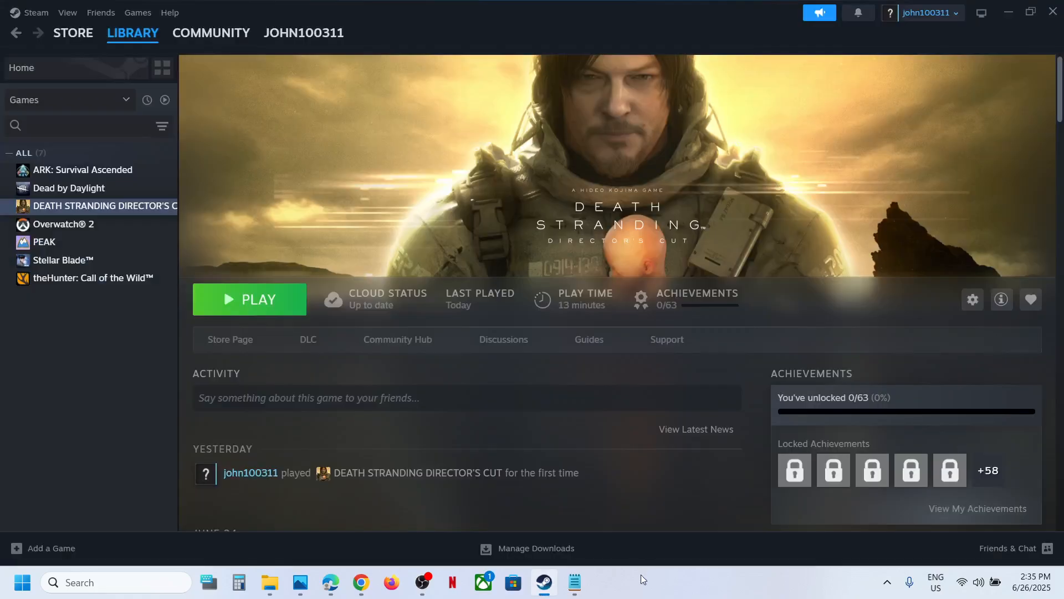